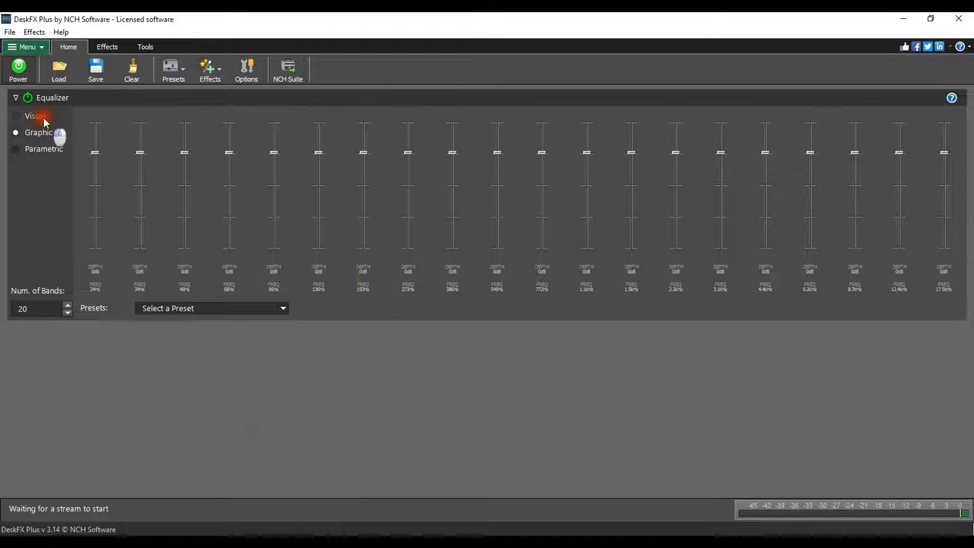
# Switch the equalizer to parametric mode and apply the High Pass preset with default options
pyautogui.click(15, 149)
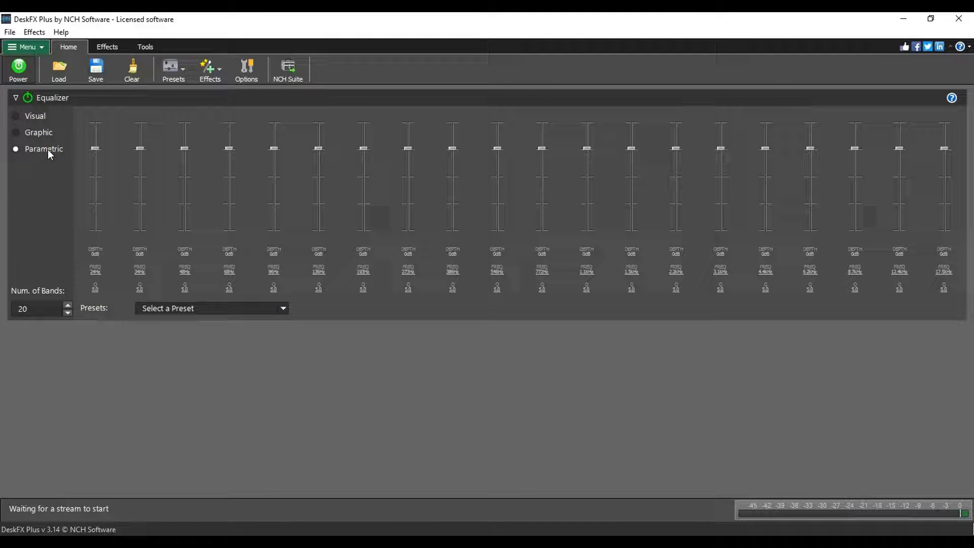
pyautogui.click(211, 308)
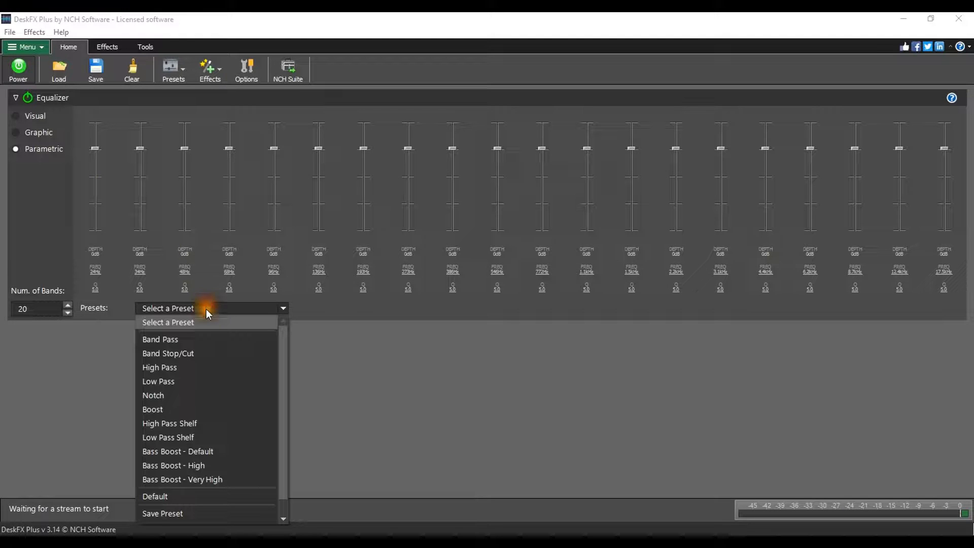
pyautogui.click(159, 367)
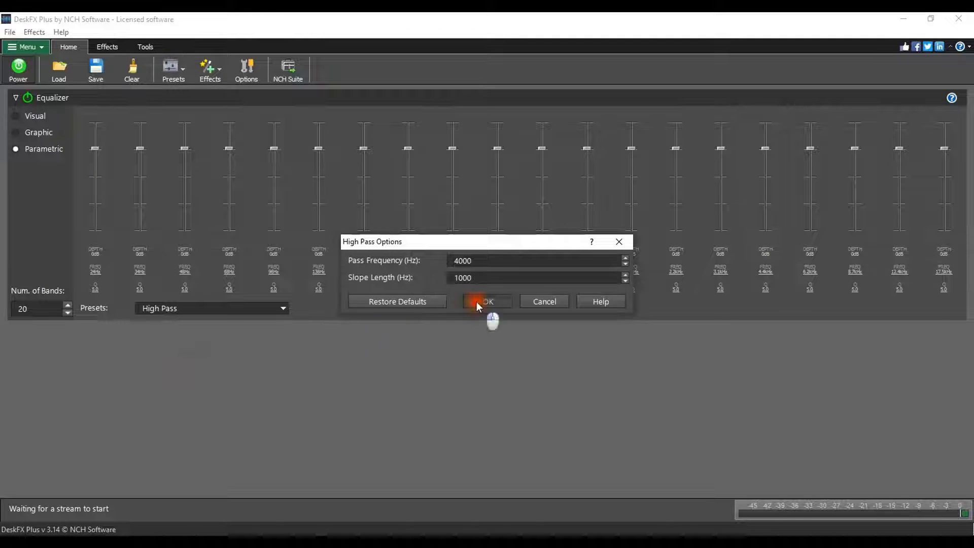
pyautogui.click(486, 302)
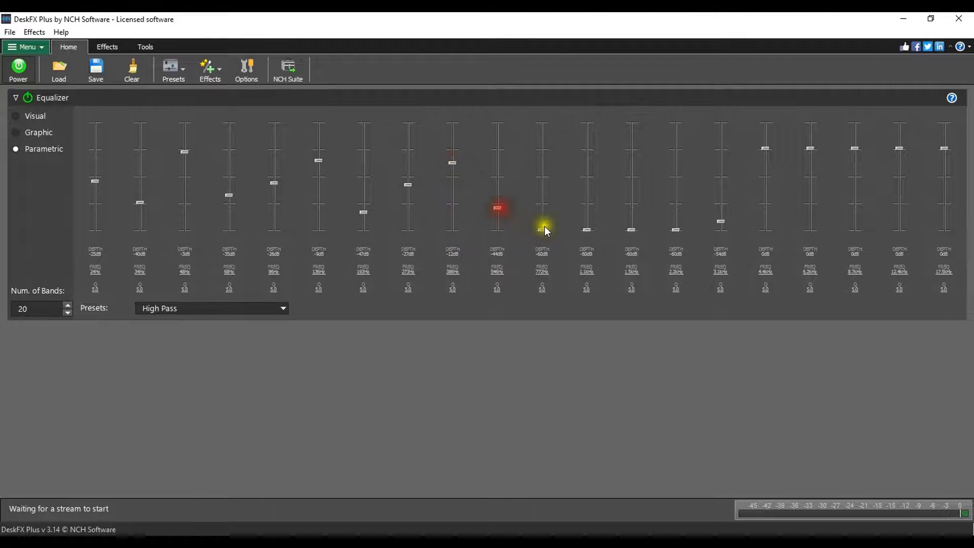
# Switch the equalizer to graphic mode, then to visual mode showing a flat log-scale curve
pyautogui.click(15, 132)
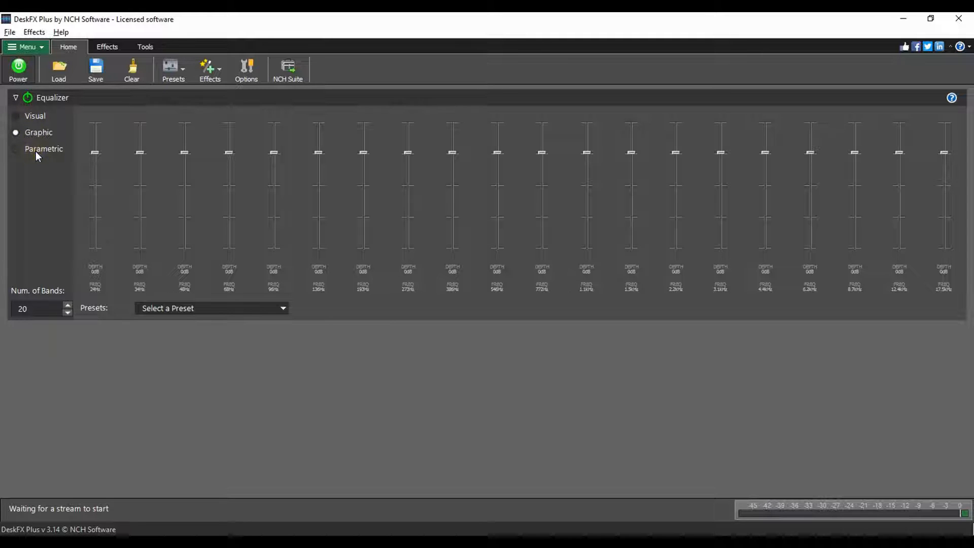
pyautogui.click(35, 116)
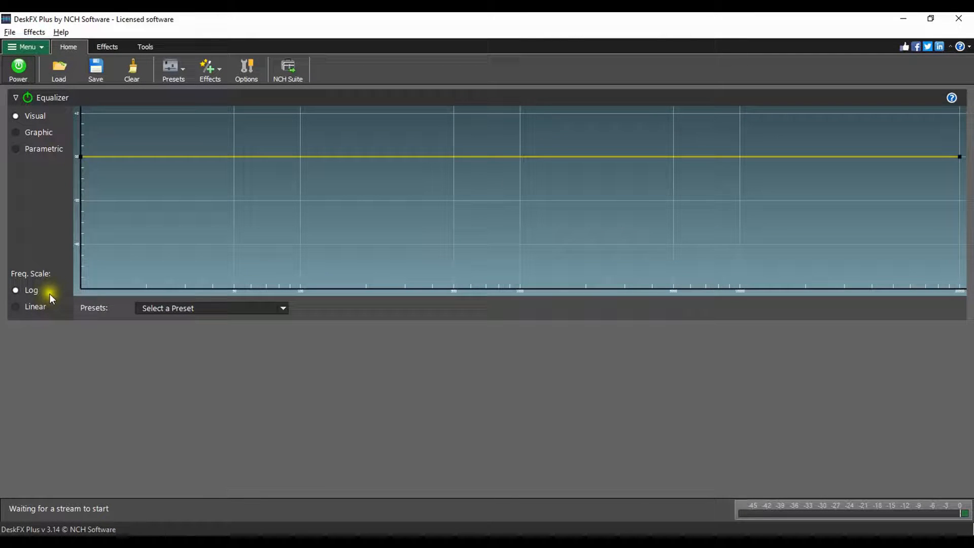
# Try the linear frequency scale, return to log, pull a curve point down, then go back to graphic mode
pyautogui.click(15, 306)
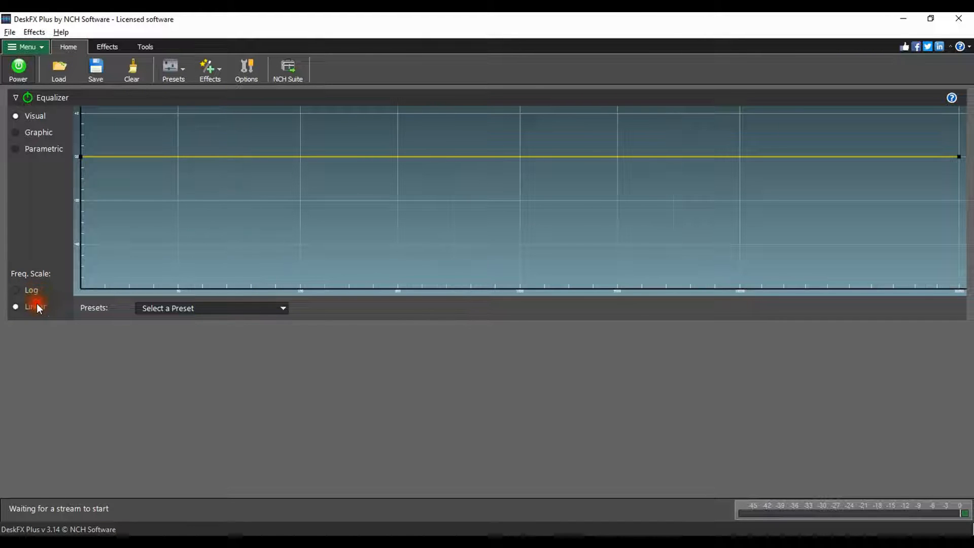
pyautogui.click(15, 291)
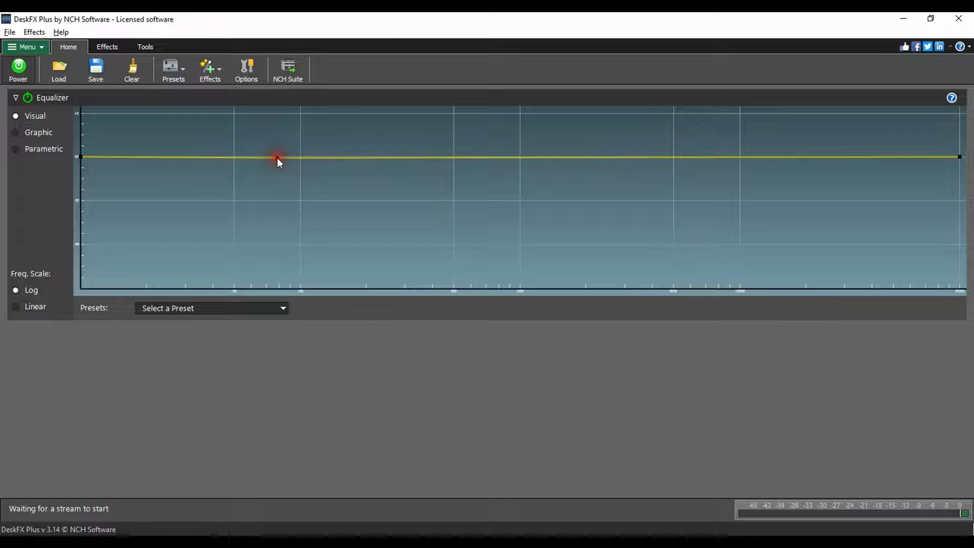
pyautogui.moveTo(278, 158); pyautogui.dragTo(381, 188)
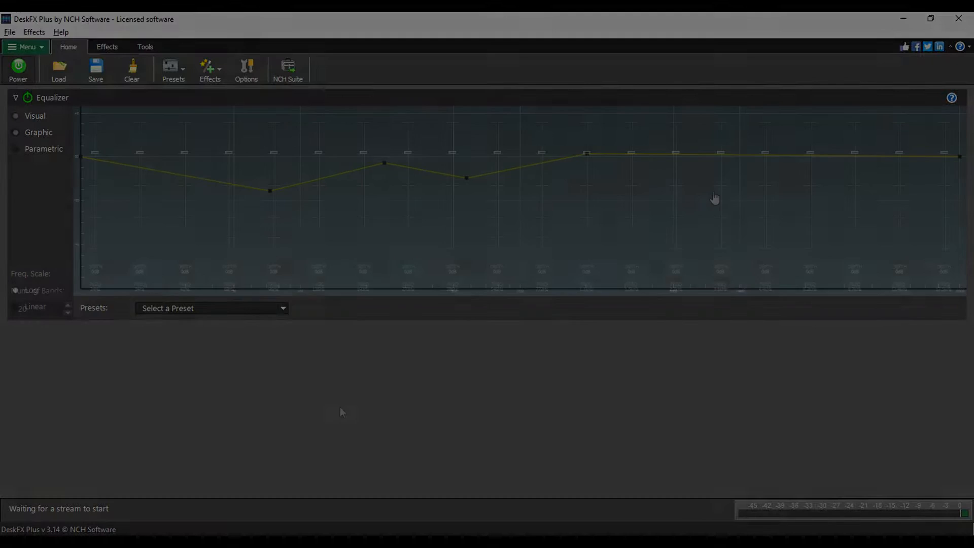
pyautogui.click(15, 132)
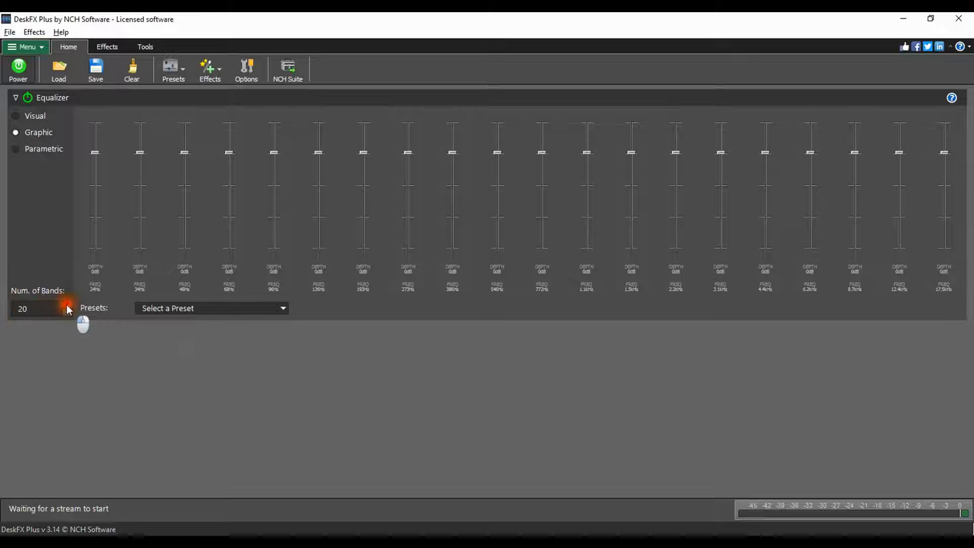
# Try 16 and 15 bands, restore 20, cut the second band, then switch to parametric mode
pyautogui.click(67, 311)
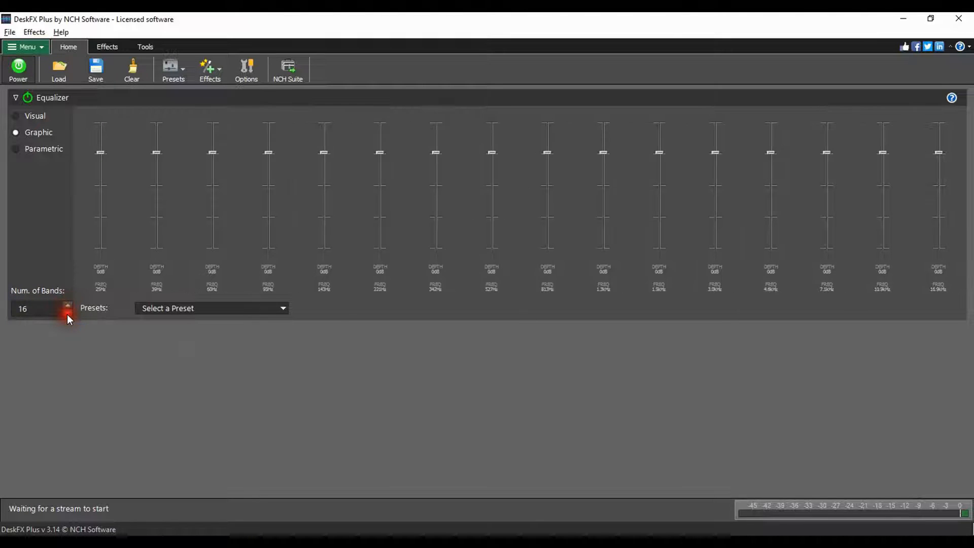
pyautogui.click(68, 311)
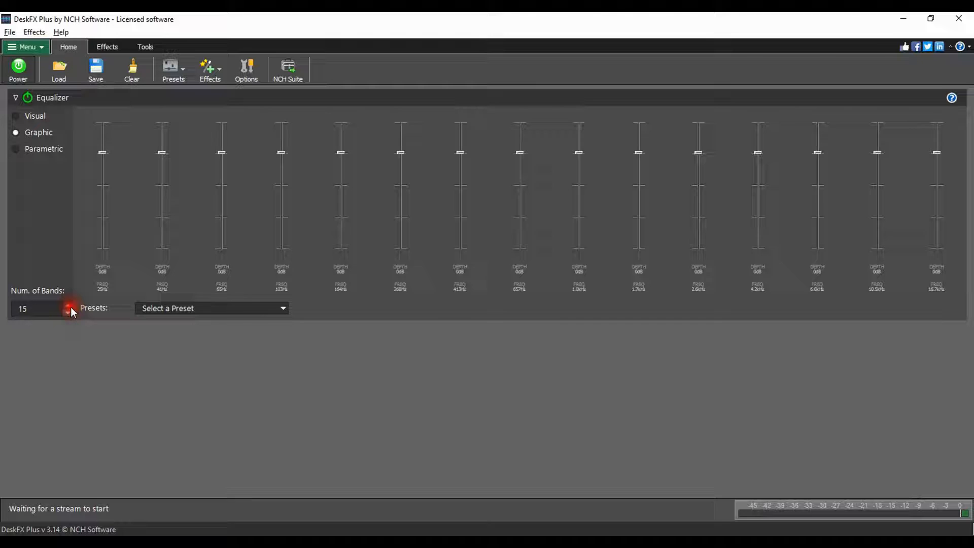
pyautogui.click(68, 304)
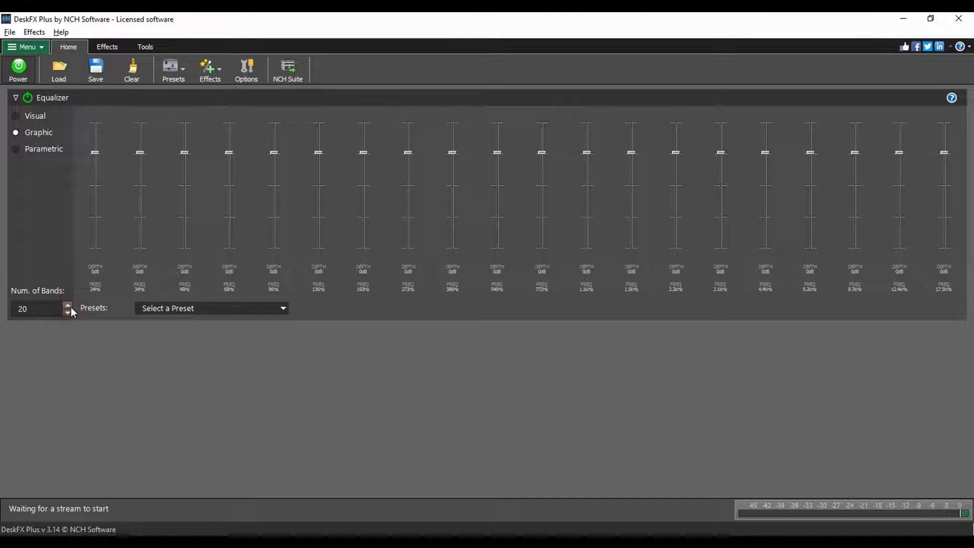
pyautogui.moveTo(138, 155)
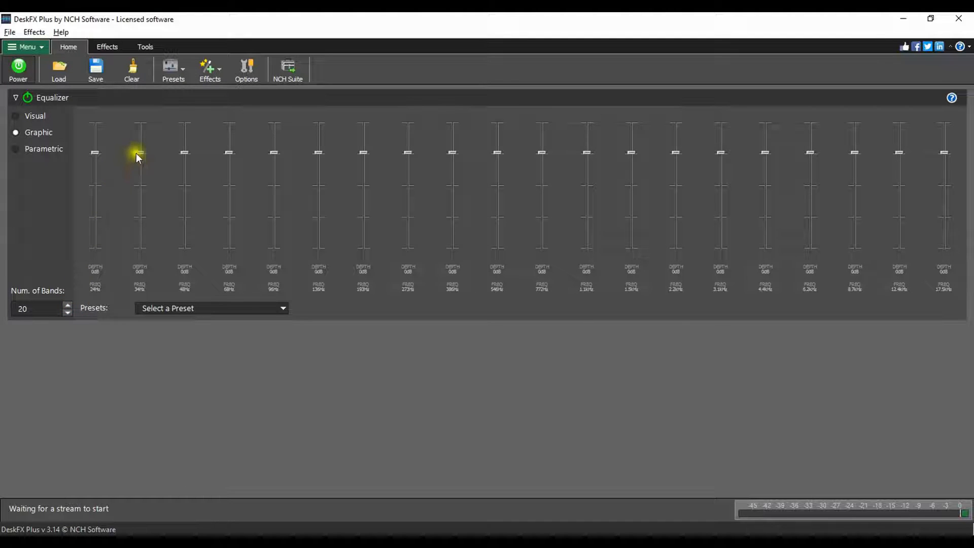
pyautogui.moveTo(139, 152); pyautogui.dragTo(139, 170)
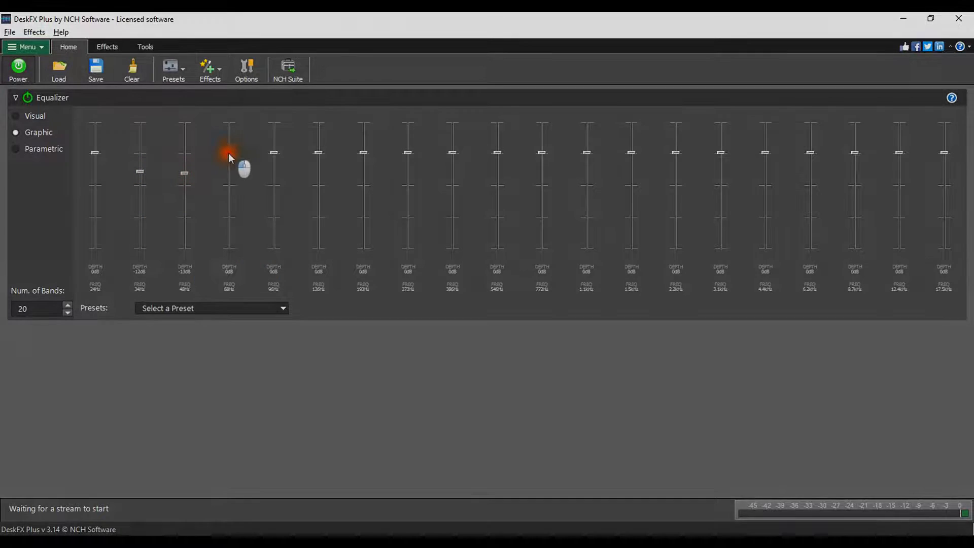
pyautogui.click(16, 148)
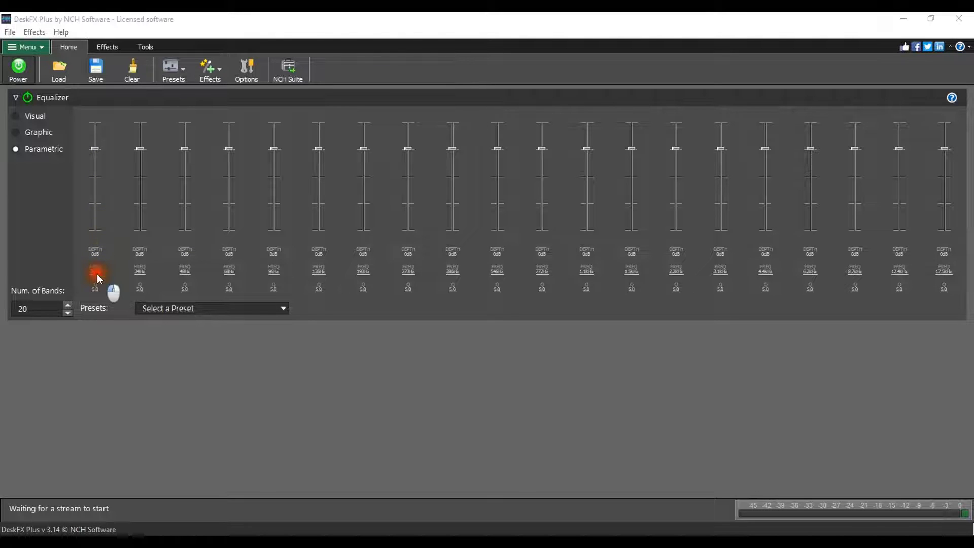
# Inspect the first band's bandwidth and frequency settings without changing them
pyautogui.click(94, 276)
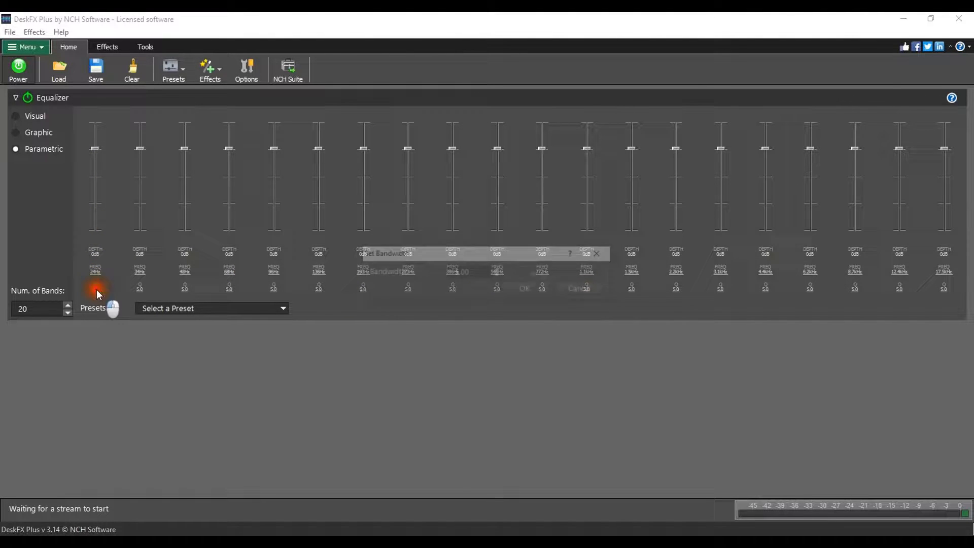
pyautogui.click(584, 287)
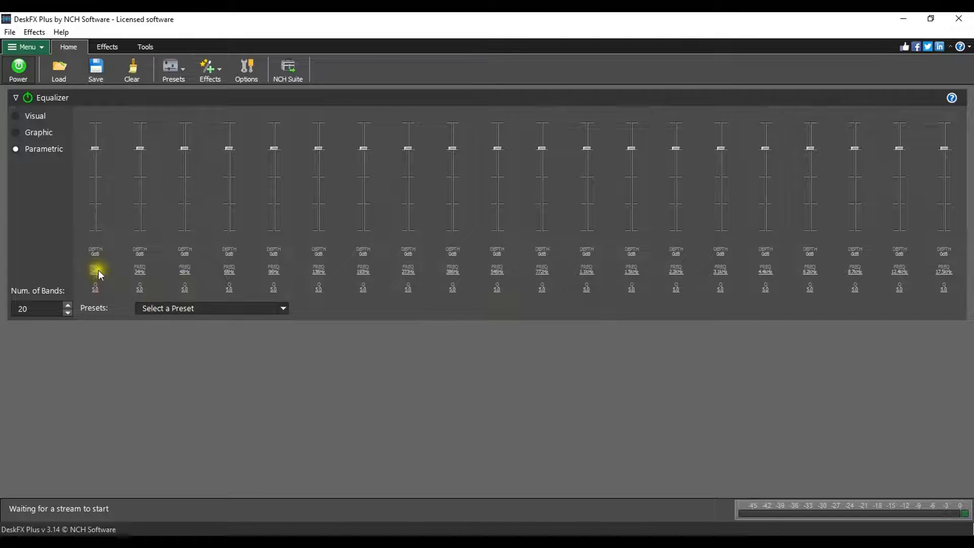
pyautogui.click(95, 268)
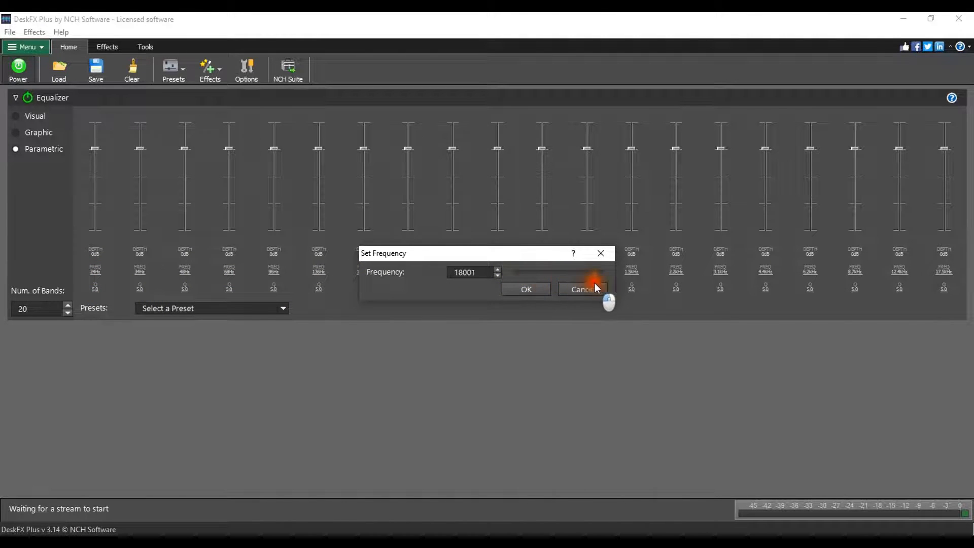
pyautogui.click(579, 289)
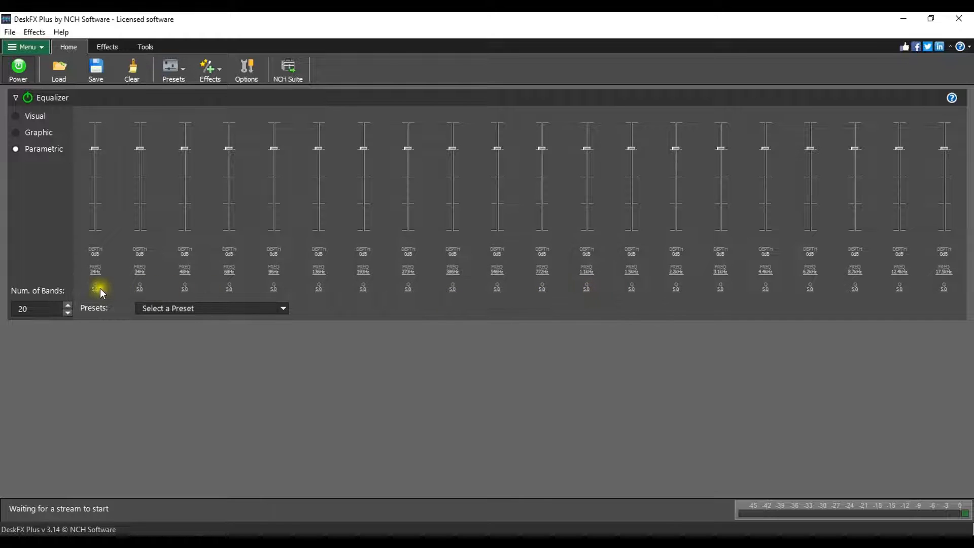
# Narrow the first band's bandwidth (Q) down to 0.01 and close the setting
pyautogui.click(96, 292)
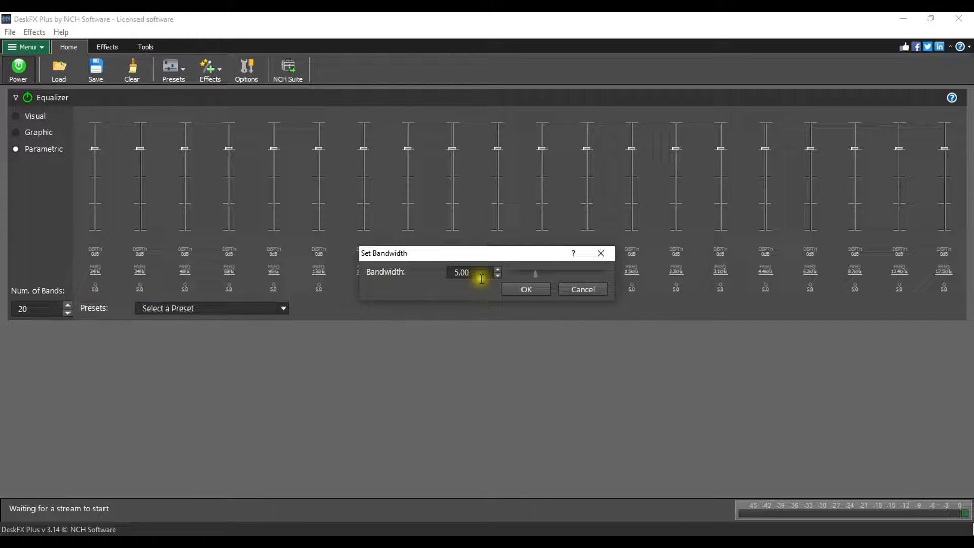
pyautogui.moveTo(533, 273); pyautogui.dragTo(553, 273)
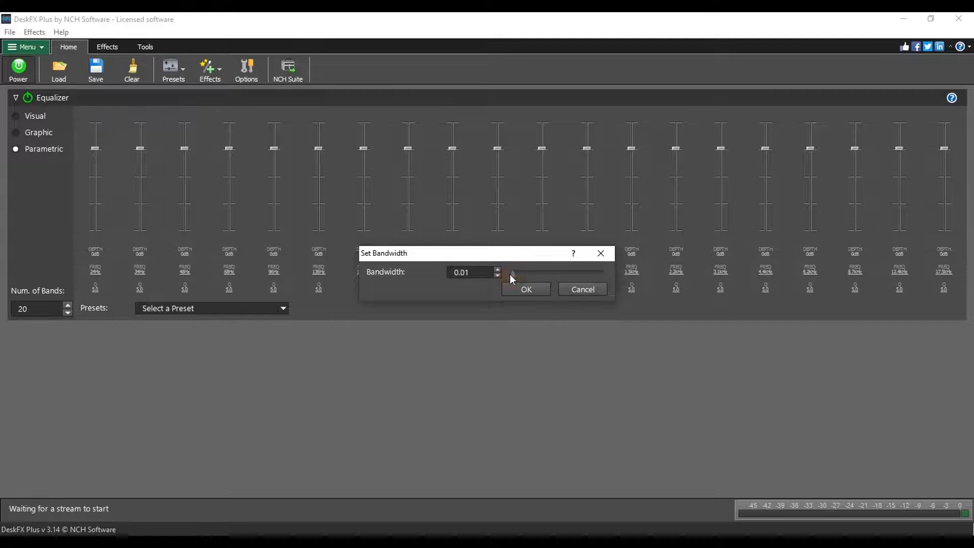
pyautogui.click(524, 289)
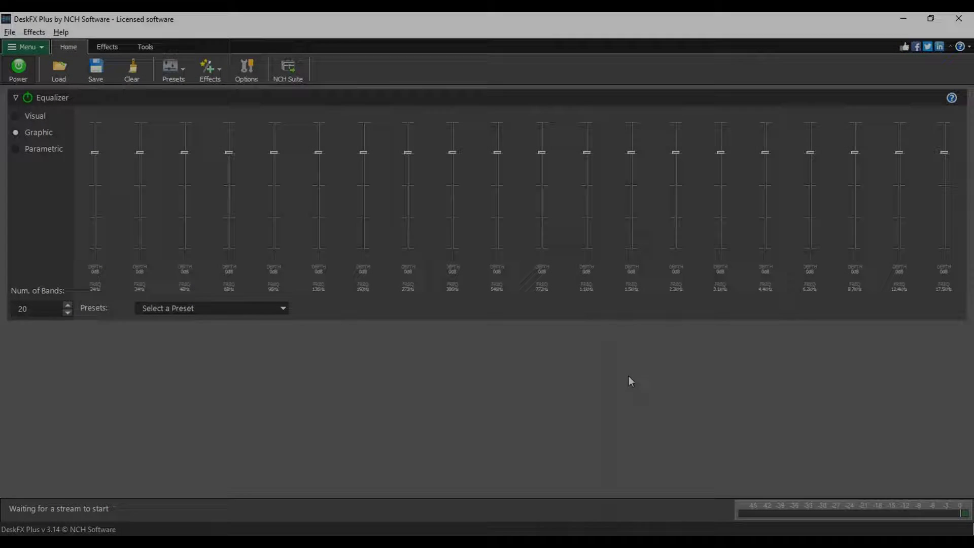
pyautogui.moveTo(590, 360)
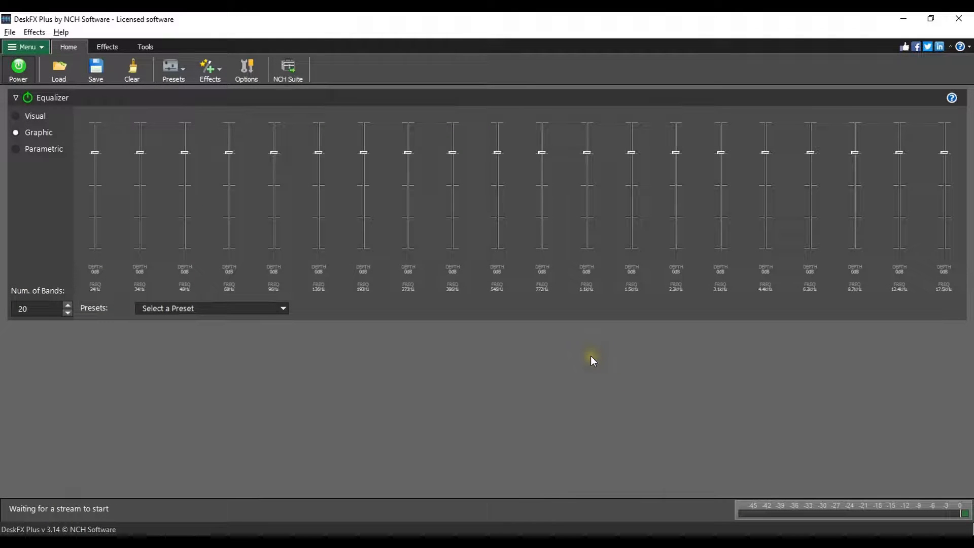
# Load the Bass Boost - Default preset and reshape band gains into a custom curve
pyautogui.click(283, 309)
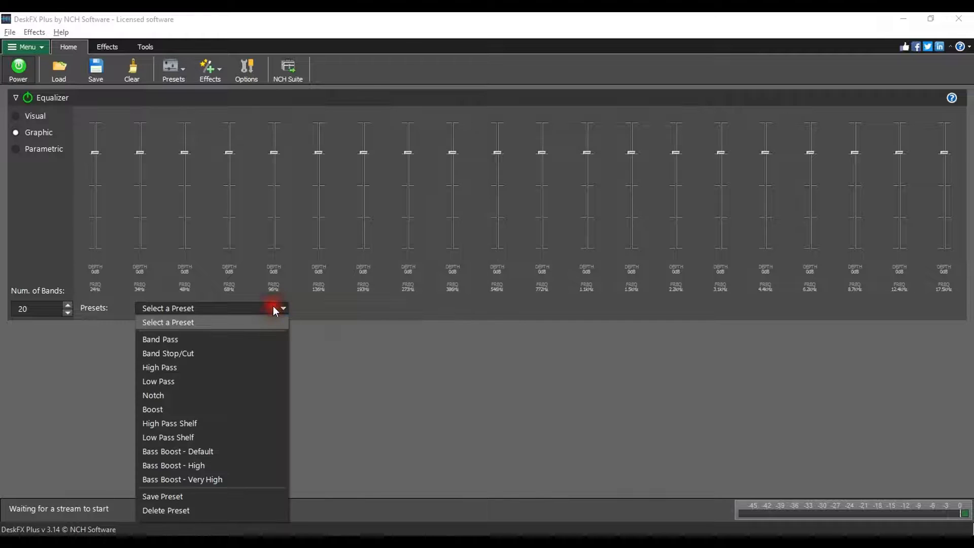
pyautogui.click(177, 451)
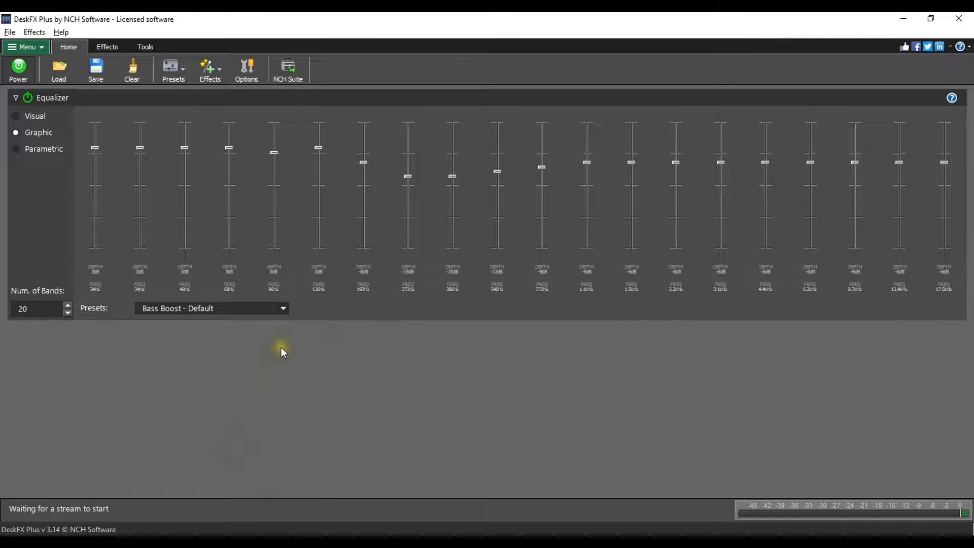
pyautogui.moveTo(184, 148); pyautogui.dragTo(184, 170)
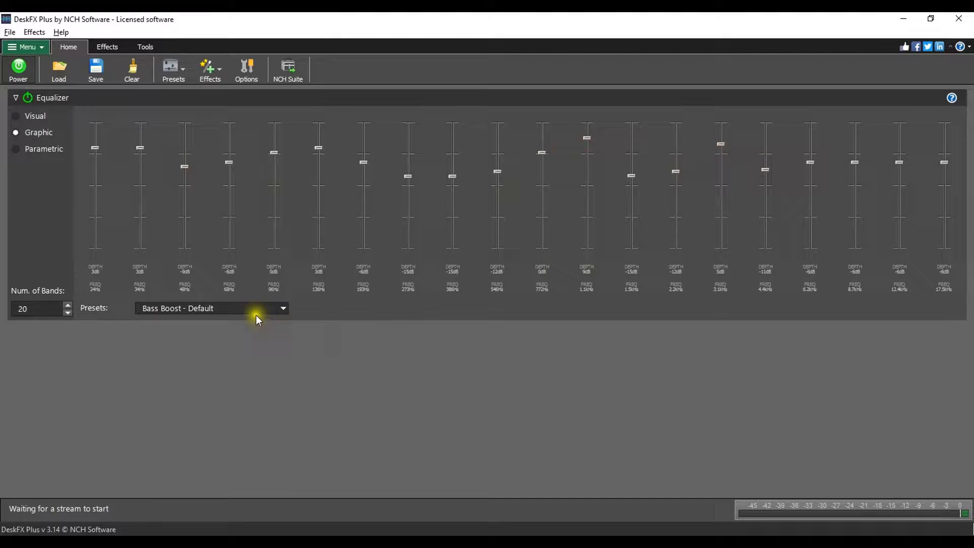
# Save the custom 20-band setting as a preset named 'Sample'
pyautogui.click(211, 307)
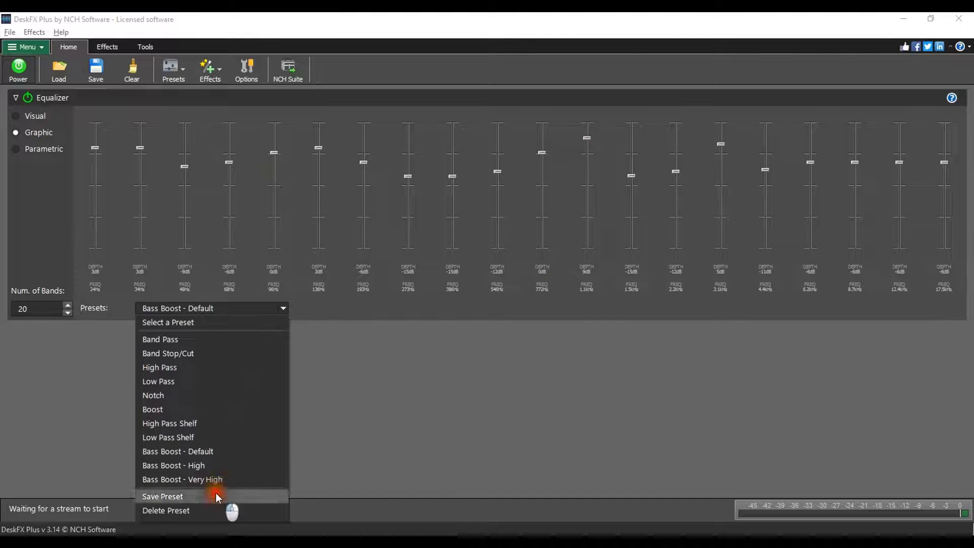
pyautogui.click(162, 496)
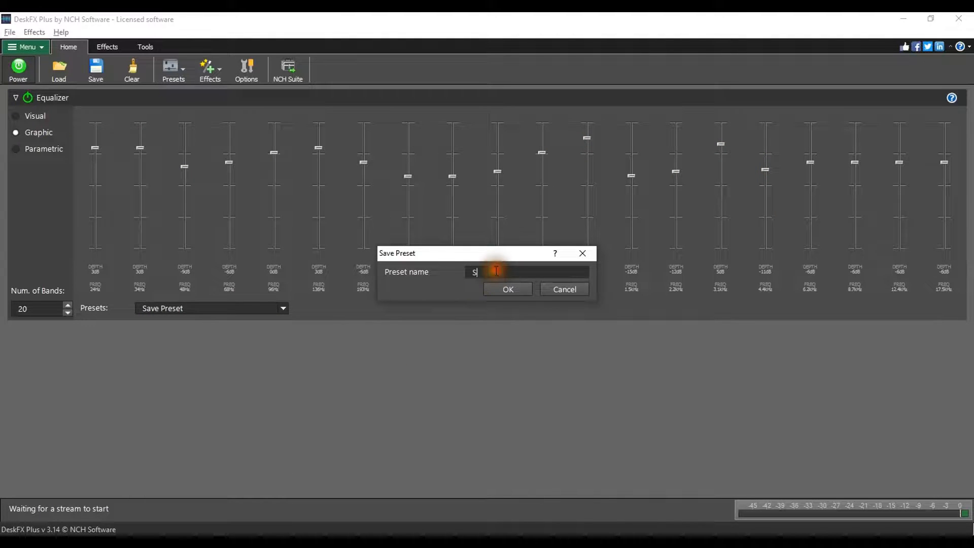
pyautogui.write('ample')
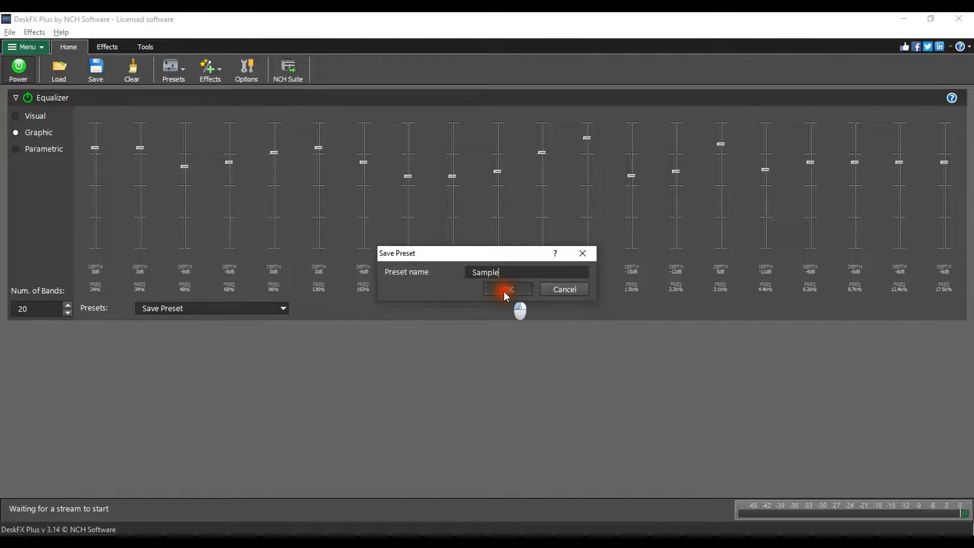
pyautogui.click(507, 290)
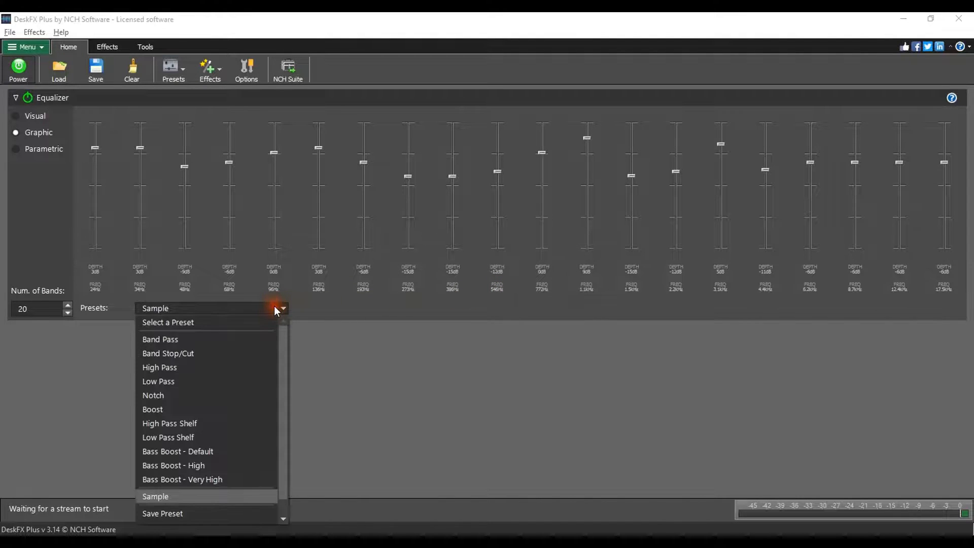
pyautogui.moveTo(240, 500)
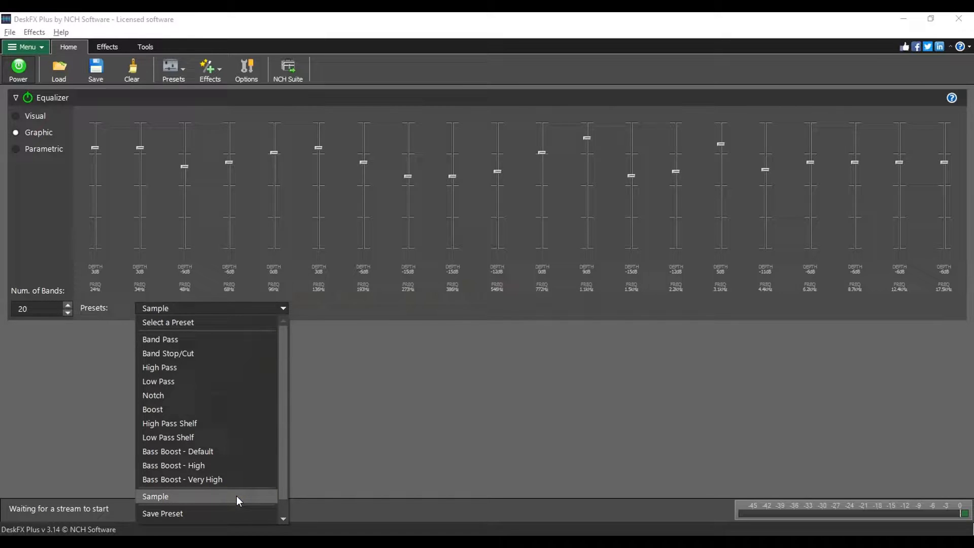